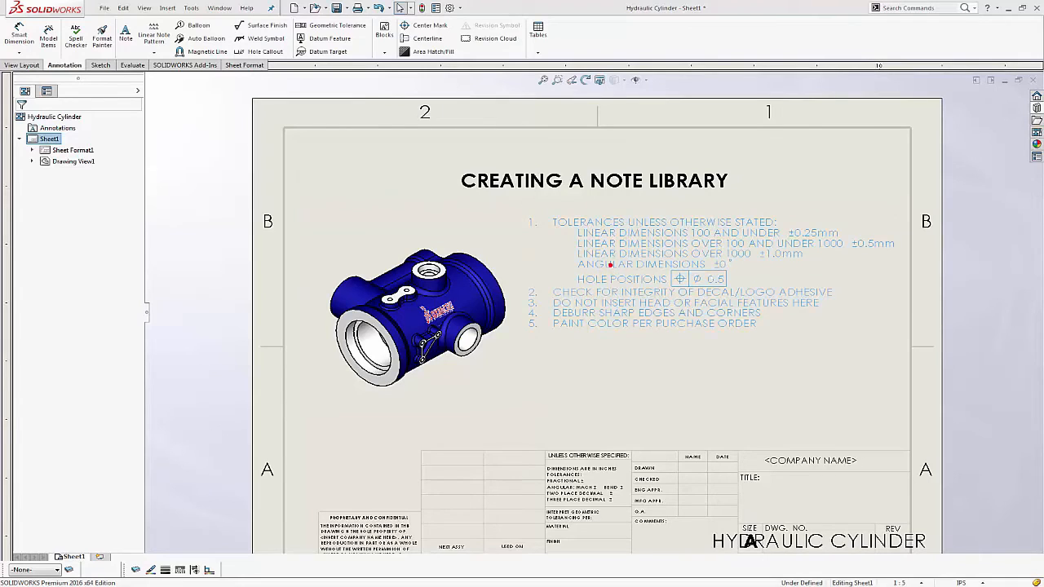
- Delete the multi-line tolerance notes block from the Hydraulic Cylinder drawing sheet
{"action": "left_click", "coordinate": [611, 268]}
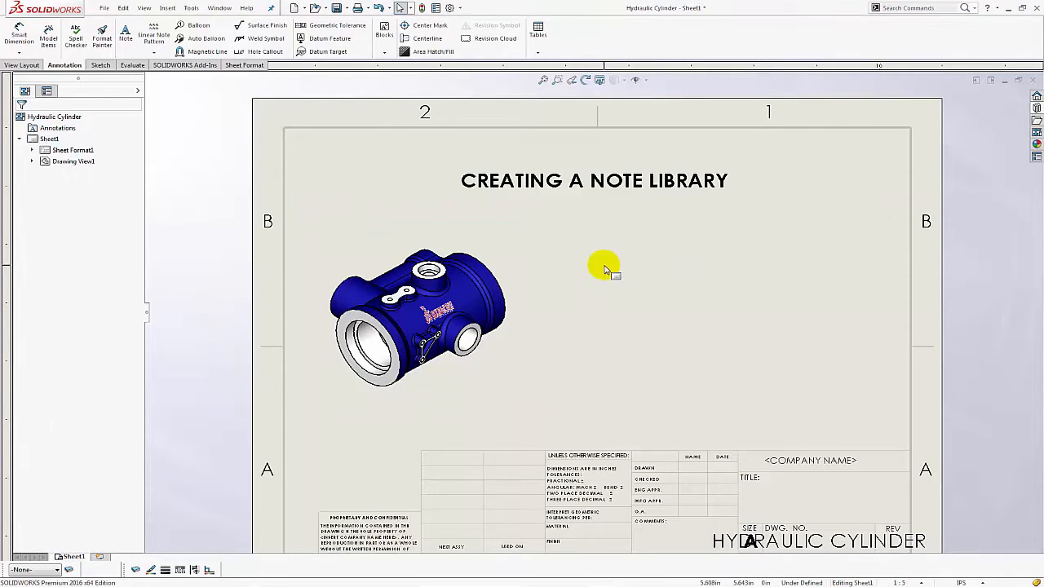
{"action": "mouse_move", "coordinate": [1003, 128]}
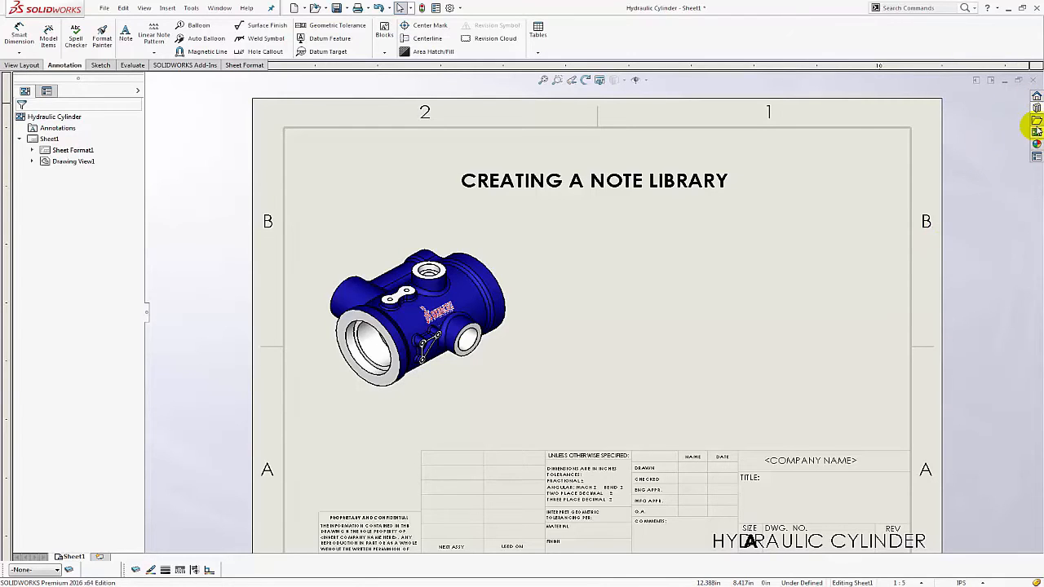
{"action": "mouse_move", "coordinate": [1038, 108]}
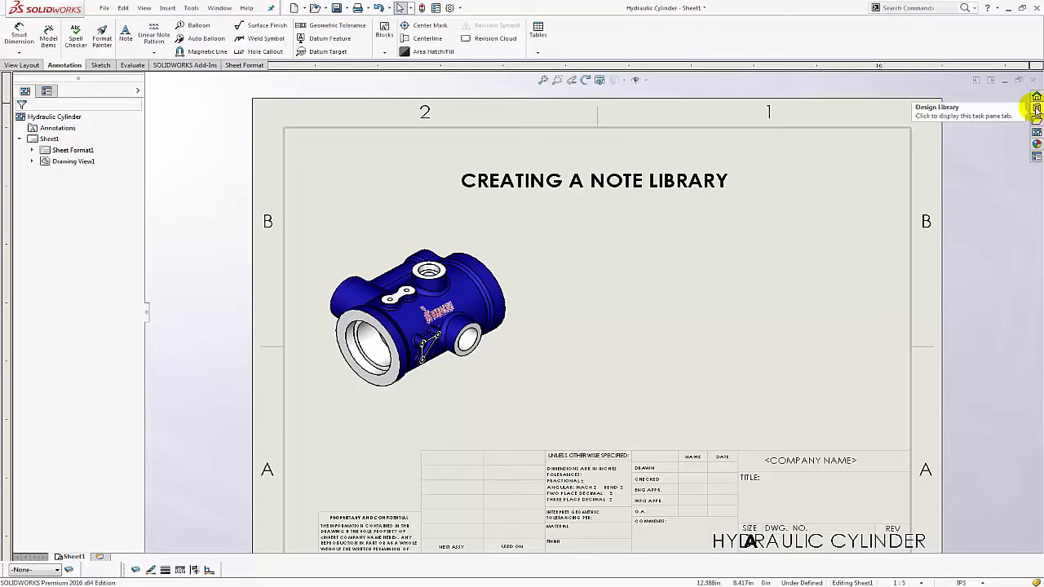
- Show the Design Library's Note Library with its saved notes like Adhesive, Deburr and Tolerances
{"action": "left_click", "coordinate": [1036, 107]}
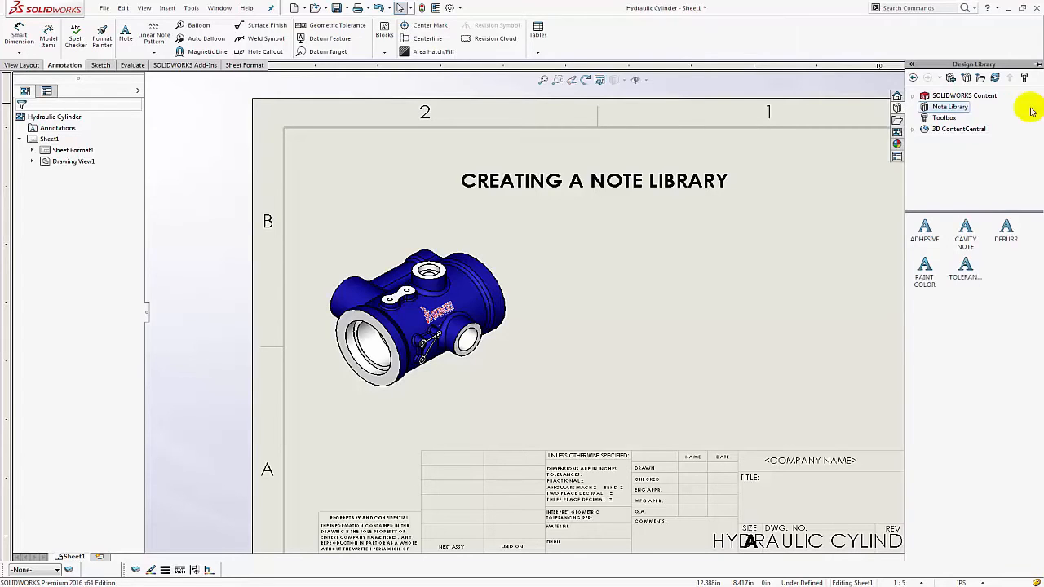
{"action": "mouse_move", "coordinate": [963, 173]}
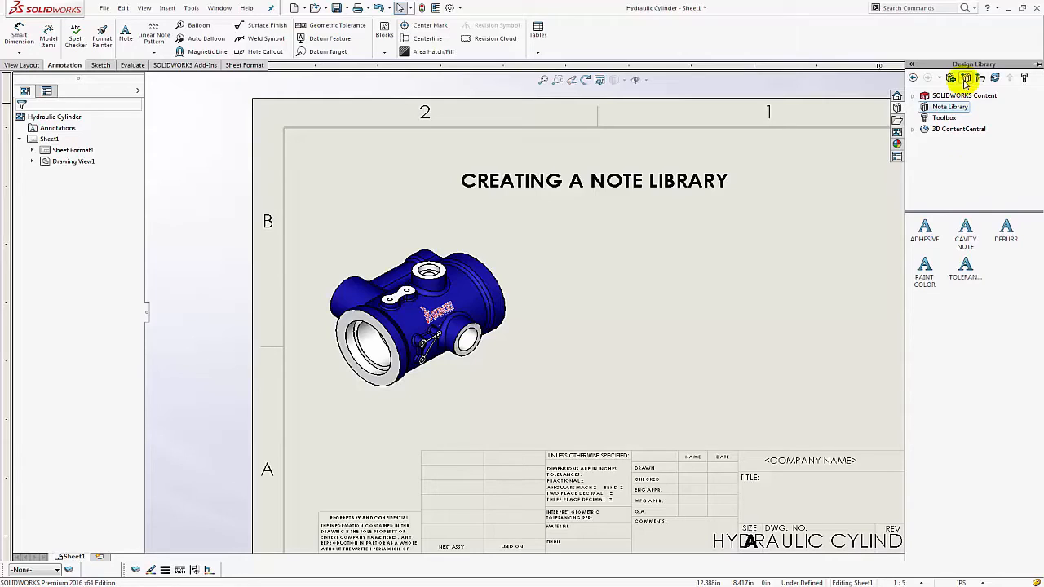
{"action": "mouse_move", "coordinate": [966, 78]}
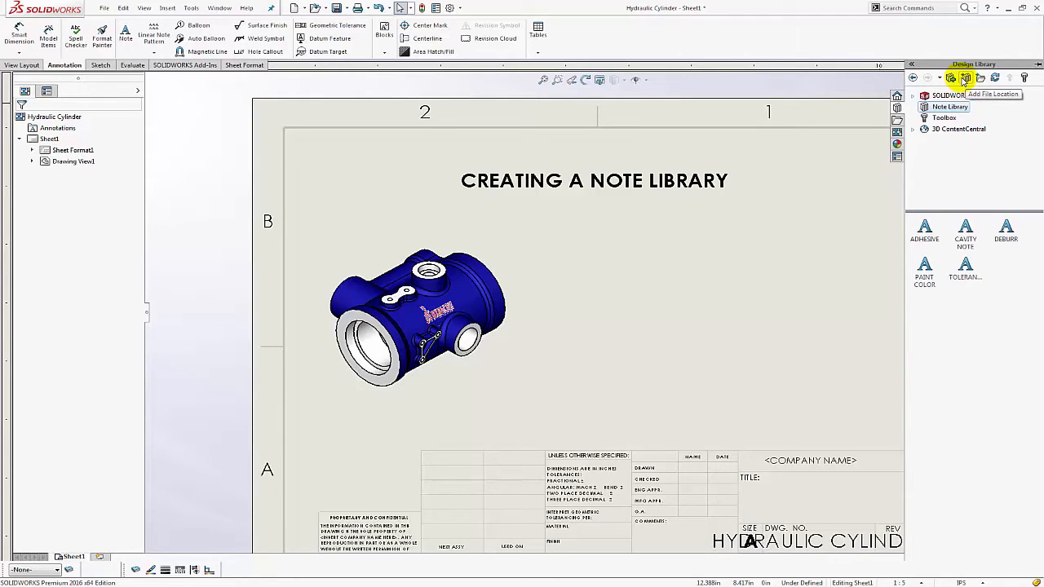
{"action": "left_click", "coordinate": [966, 78]}
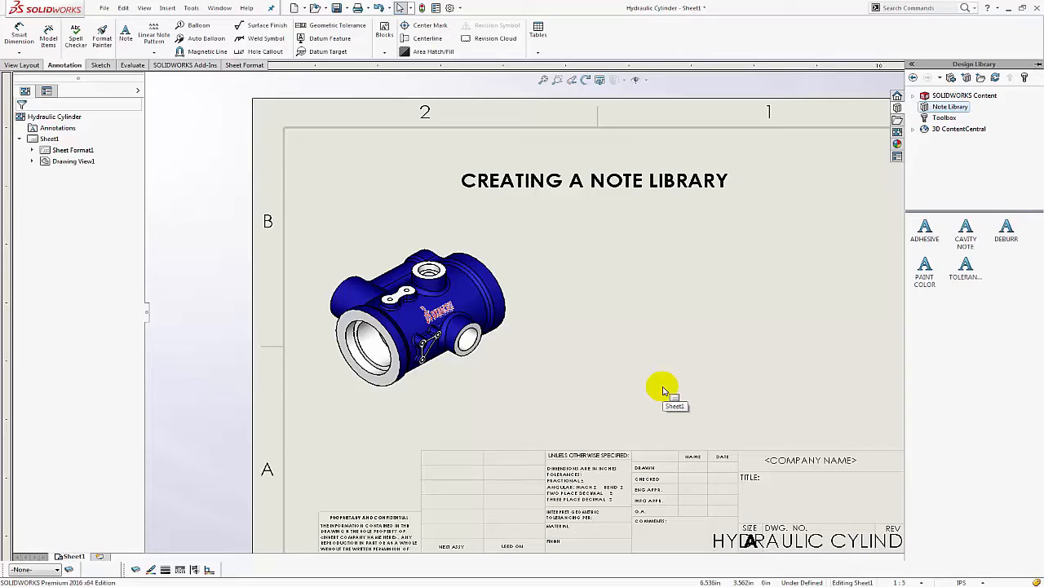
{"action": "mouse_move", "coordinate": [966, 188]}
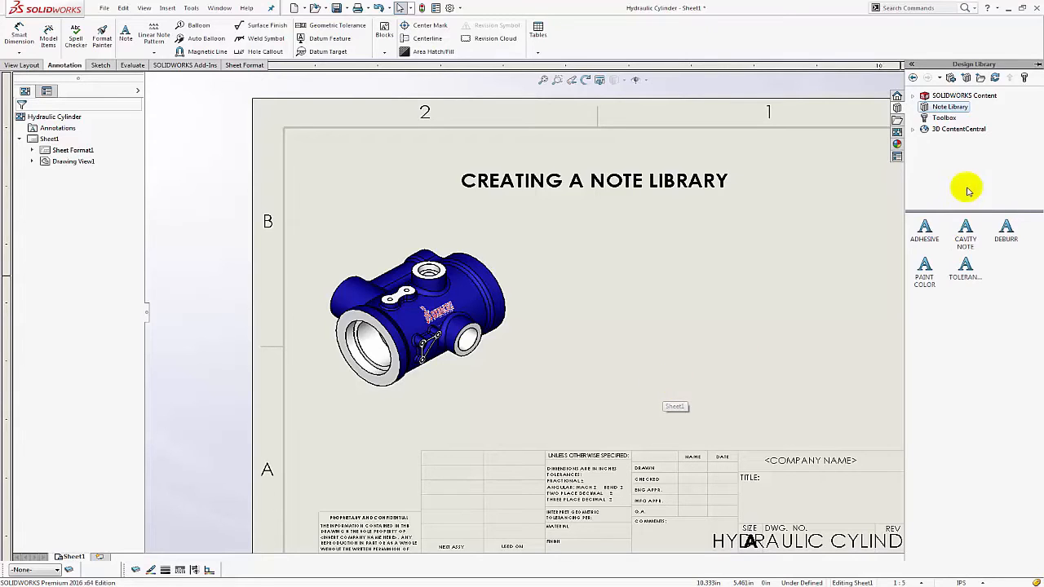
{"action": "mouse_move", "coordinate": [949, 108]}
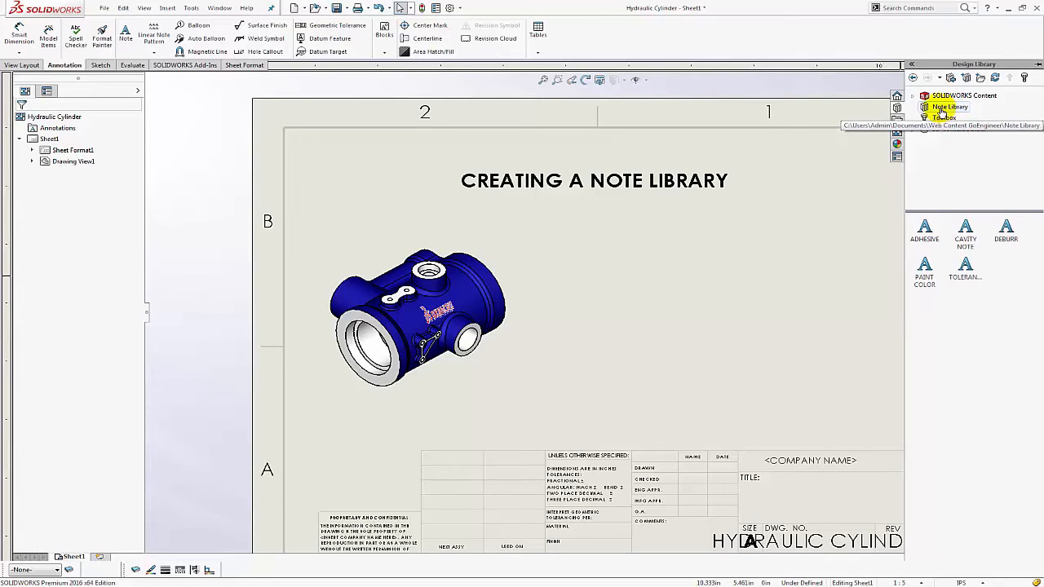
{"action": "right_click", "coordinate": [949, 107]}
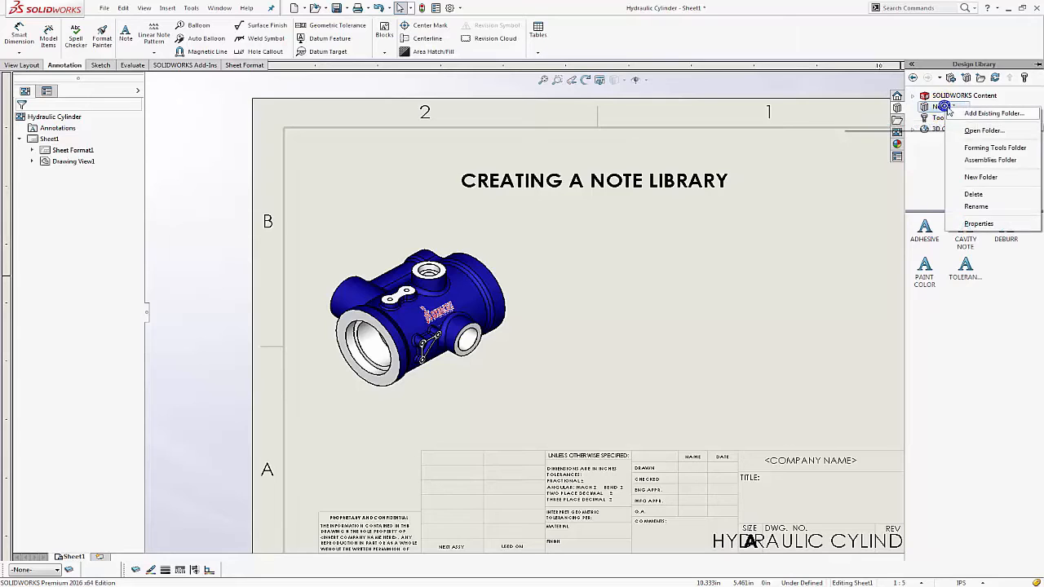
{"action": "mouse_move", "coordinate": [871, 215]}
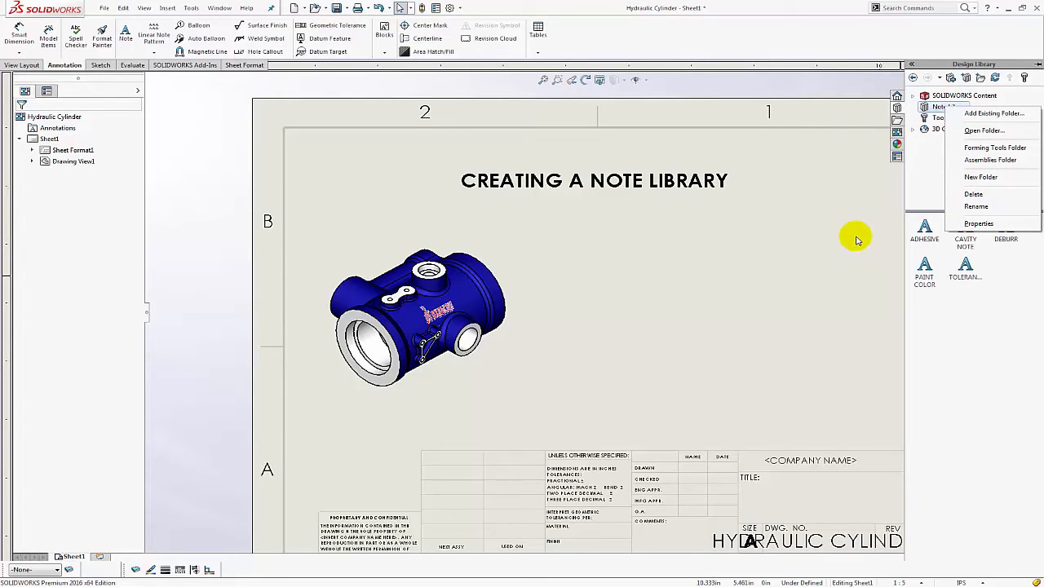
{"action": "mouse_move", "coordinate": [868, 228]}
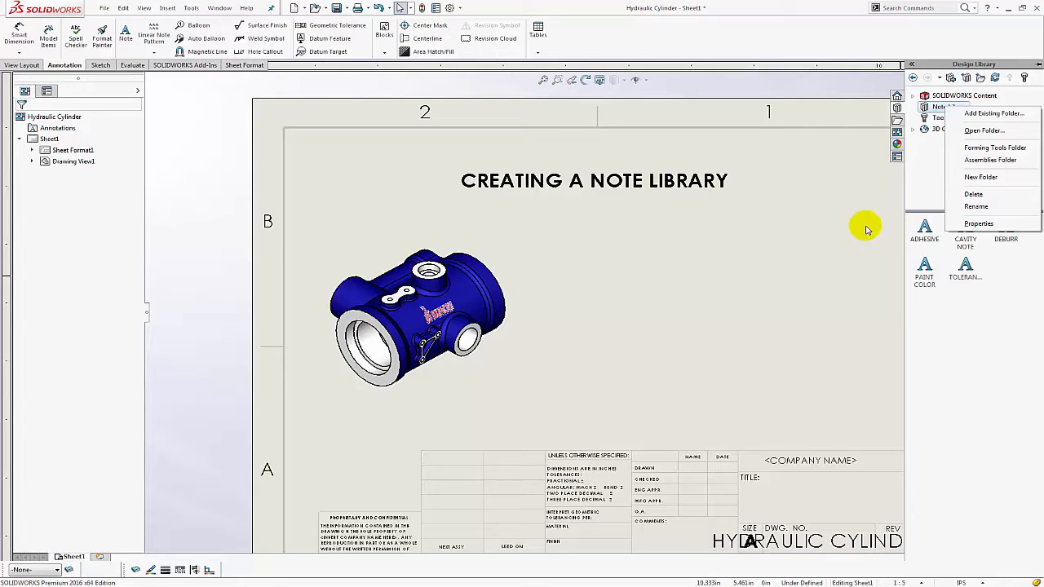
{"action": "mouse_move", "coordinate": [810, 270]}
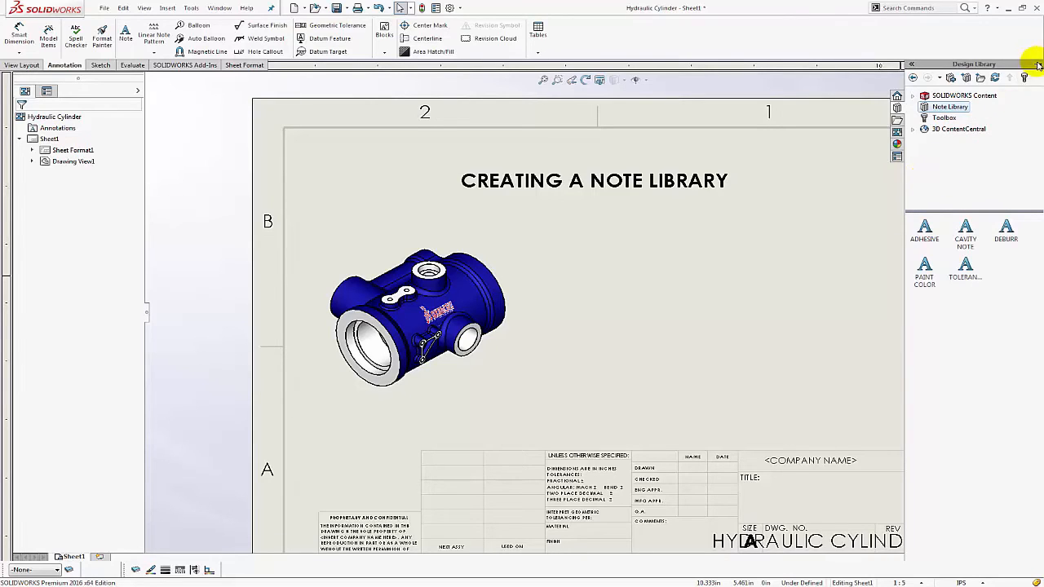
- Pin the Design Library pane and start a new Note from the Annotation tab
{"action": "left_click", "coordinate": [1038, 65]}
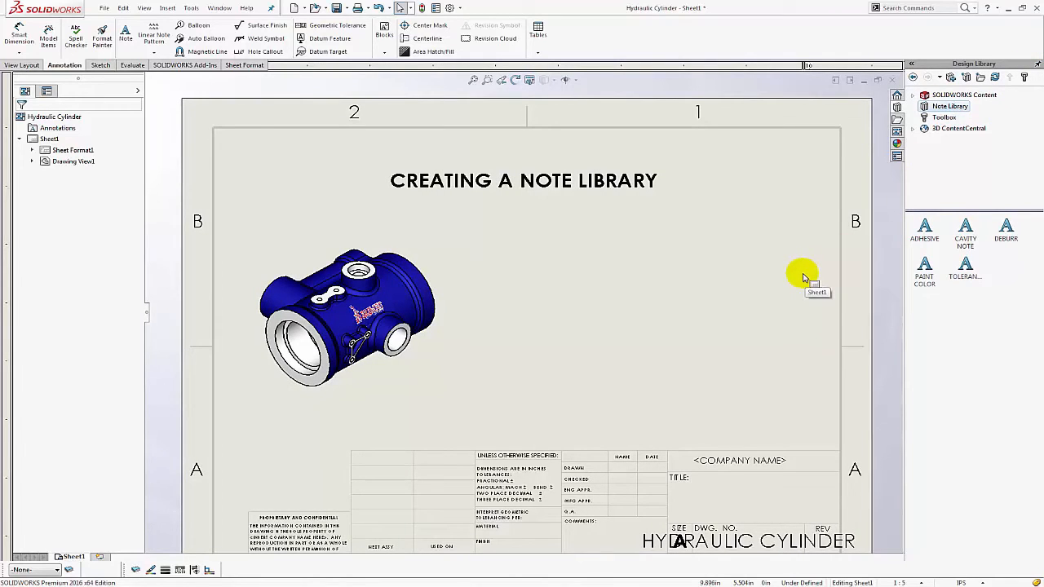
{"action": "mouse_move", "coordinate": [537, 271]}
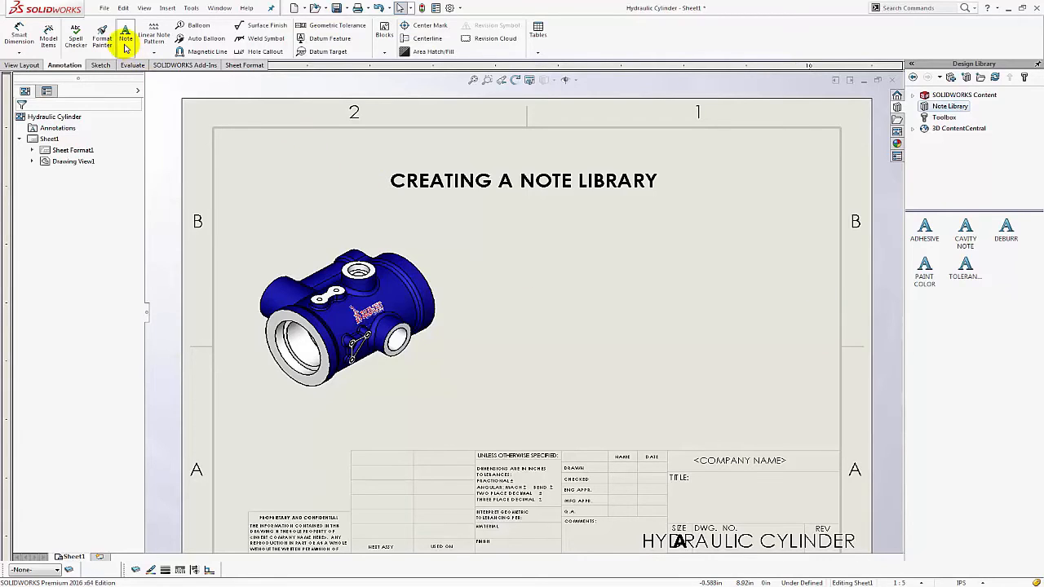
{"action": "mouse_move", "coordinate": [126, 39]}
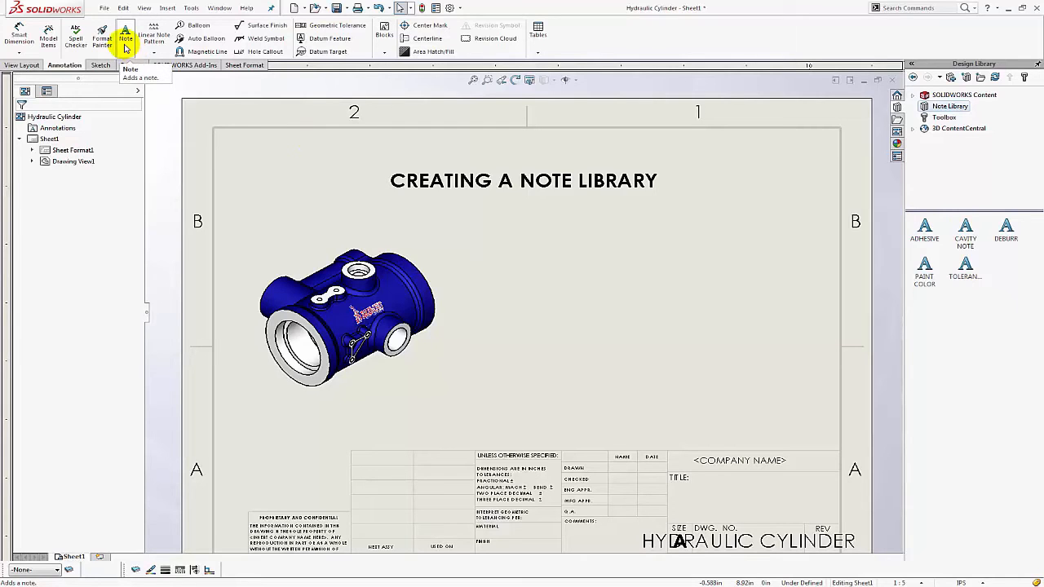
{"action": "left_click", "coordinate": [126, 36]}
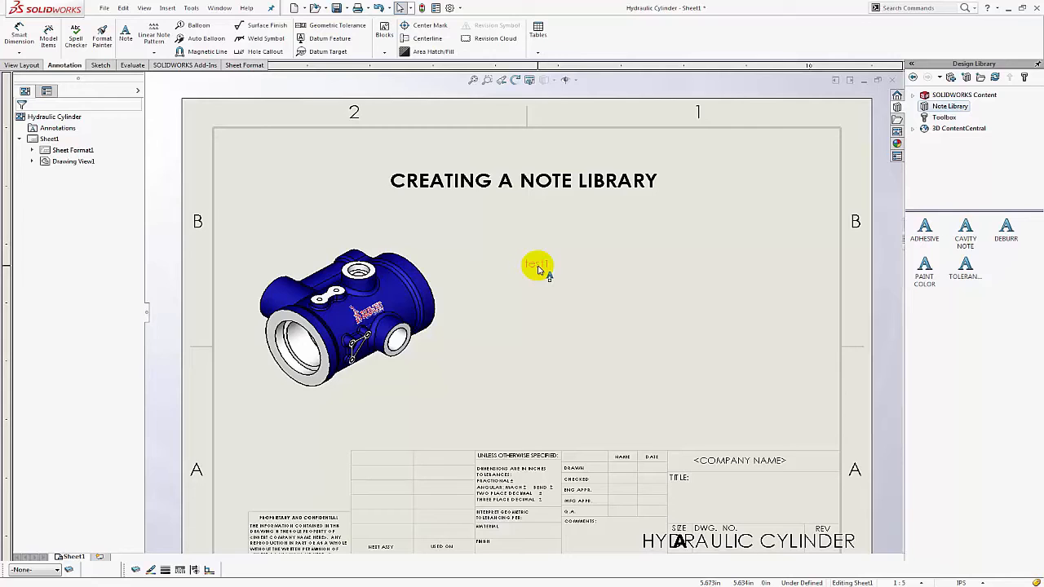
- Add the test1 note to the Note Library folder under the file name test1
{"action": "right_click", "coordinate": [537, 265]}
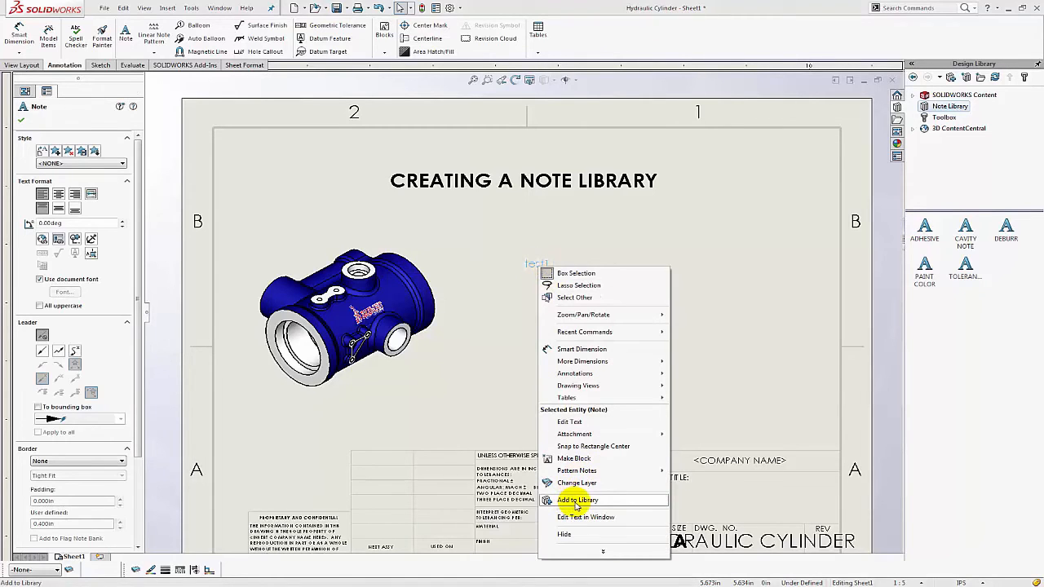
{"action": "left_click", "coordinate": [577, 499]}
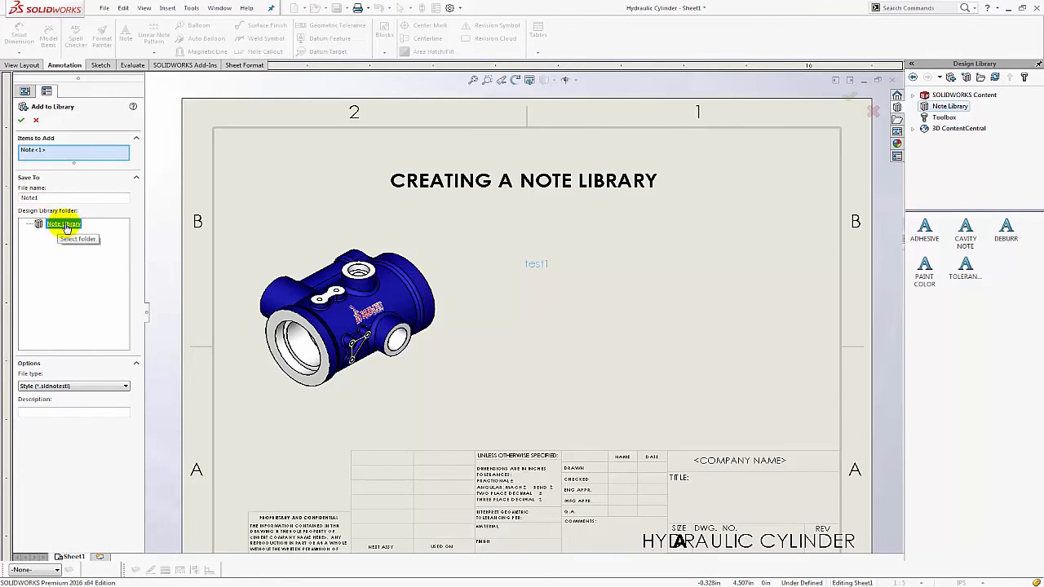
{"action": "left_click", "coordinate": [64, 223]}
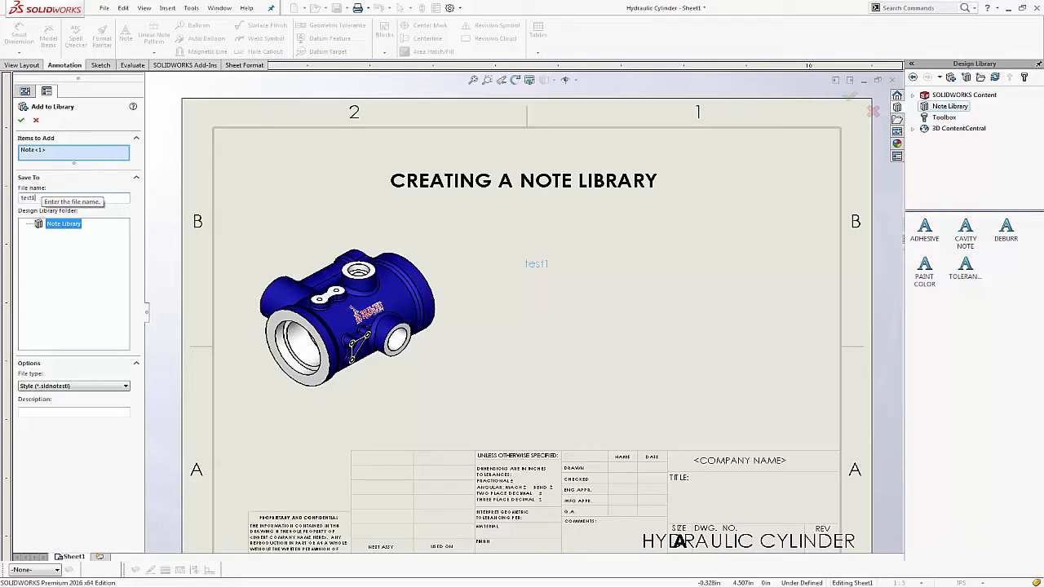
{"action": "left_click", "coordinate": [73, 199]}
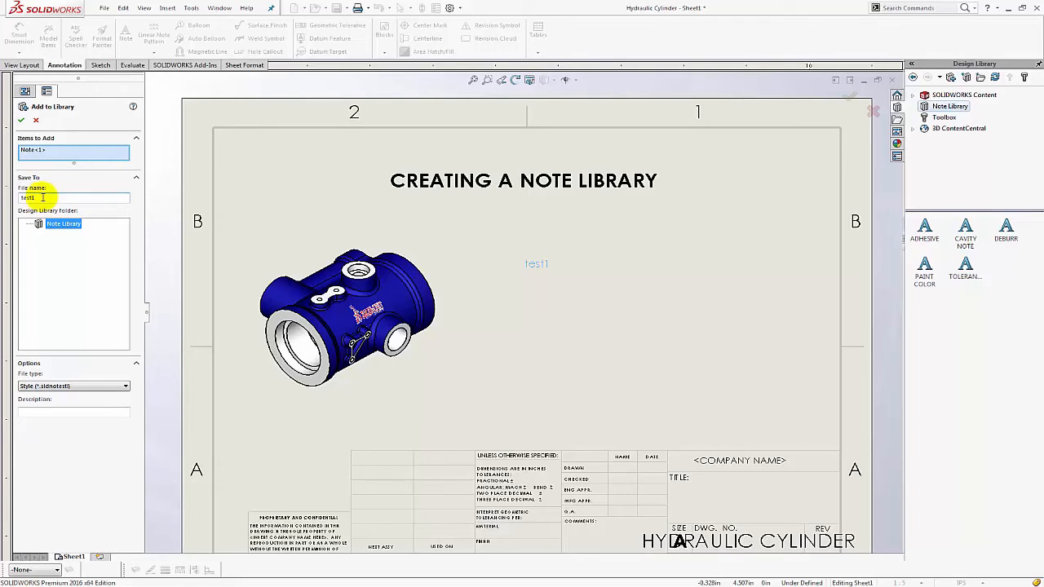
{"action": "left_click", "coordinate": [21, 121]}
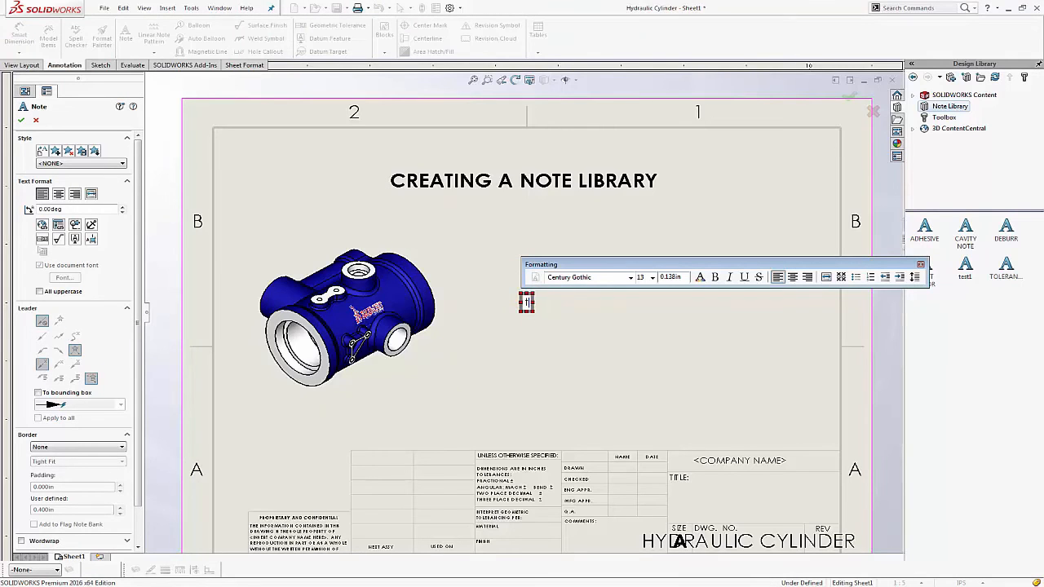
- Create a note reading test2 below test1 and add it to the Note Library as test2
{"action": "type", "text": "test2"}
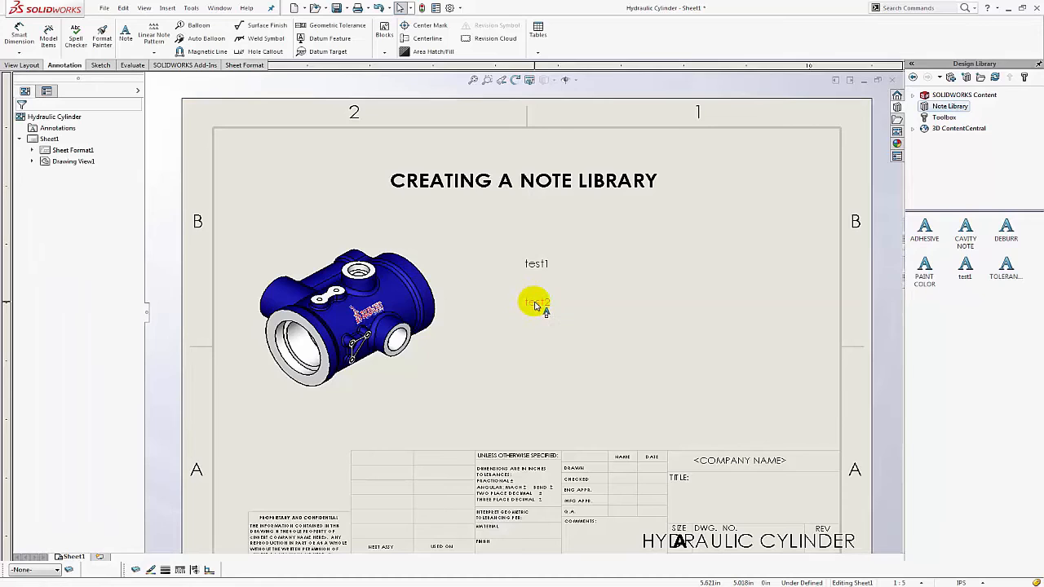
{"action": "left_click", "coordinate": [535, 302]}
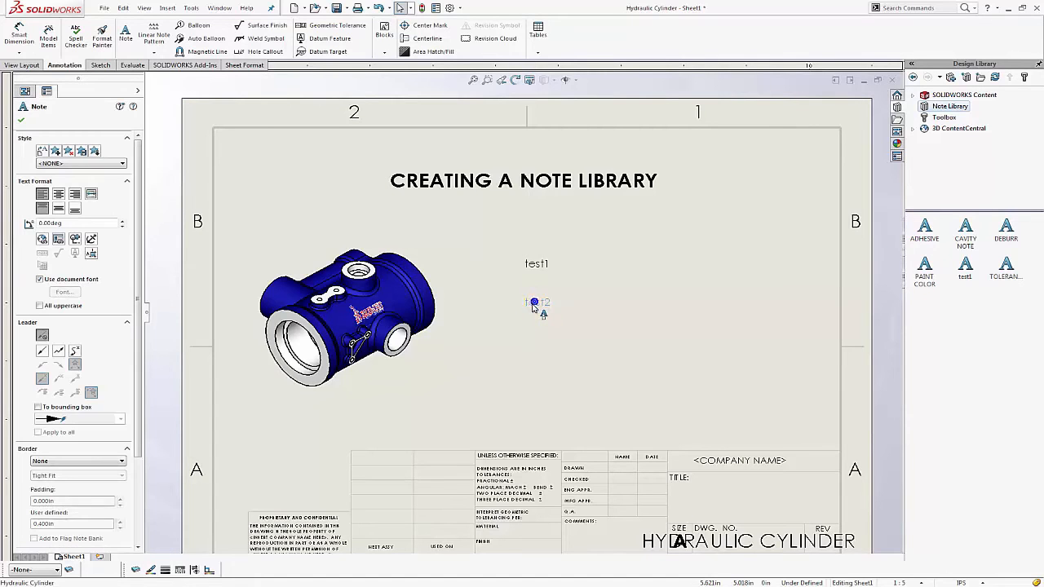
{"action": "right_click", "coordinate": [535, 302]}
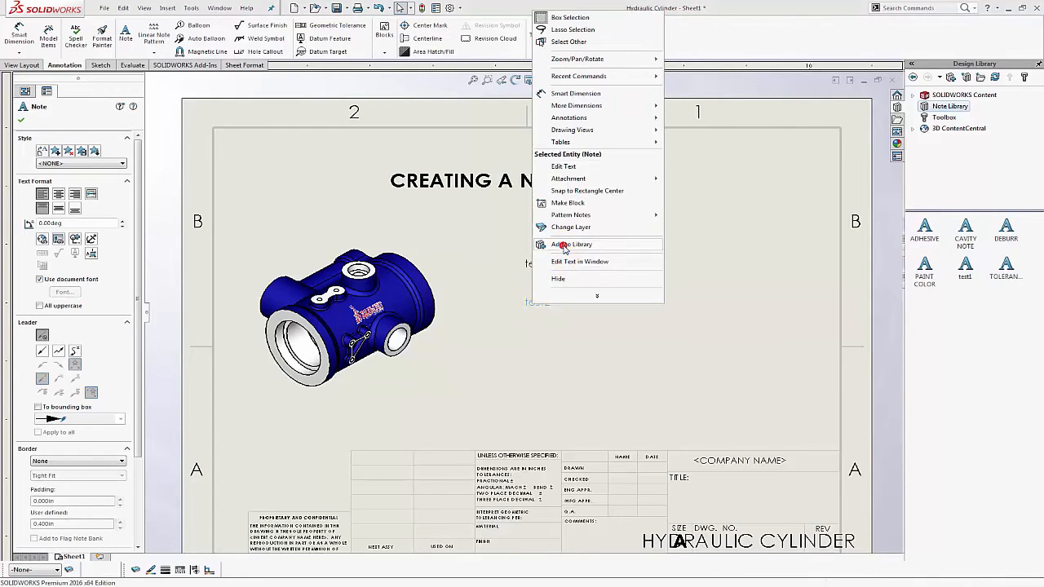
{"action": "left_click", "coordinate": [571, 245]}
{"action": "type", "text": "test"}
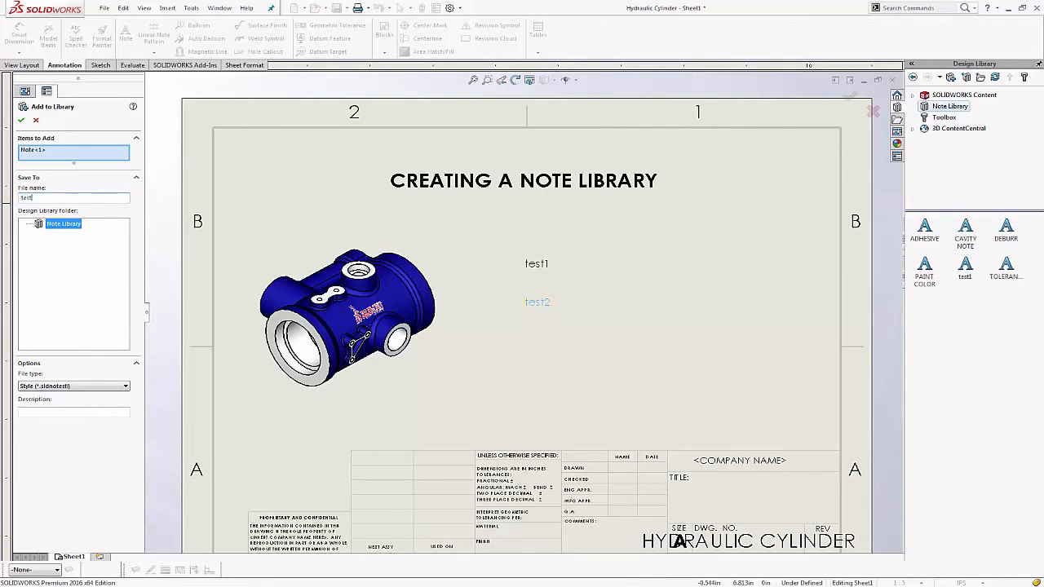
{"action": "left_click", "coordinate": [21, 120]}
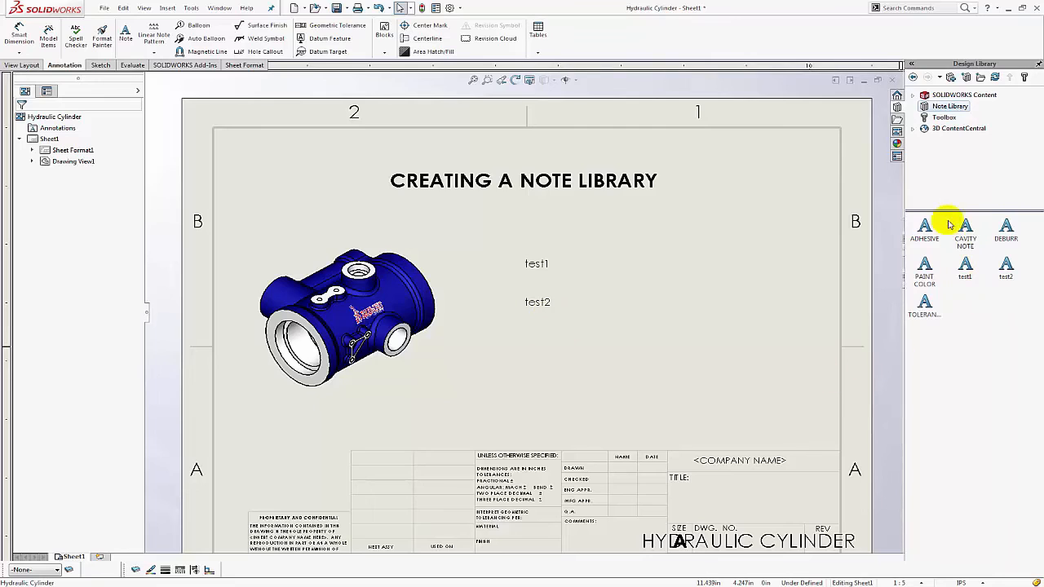
{"action": "mouse_move", "coordinate": [976, 408]}
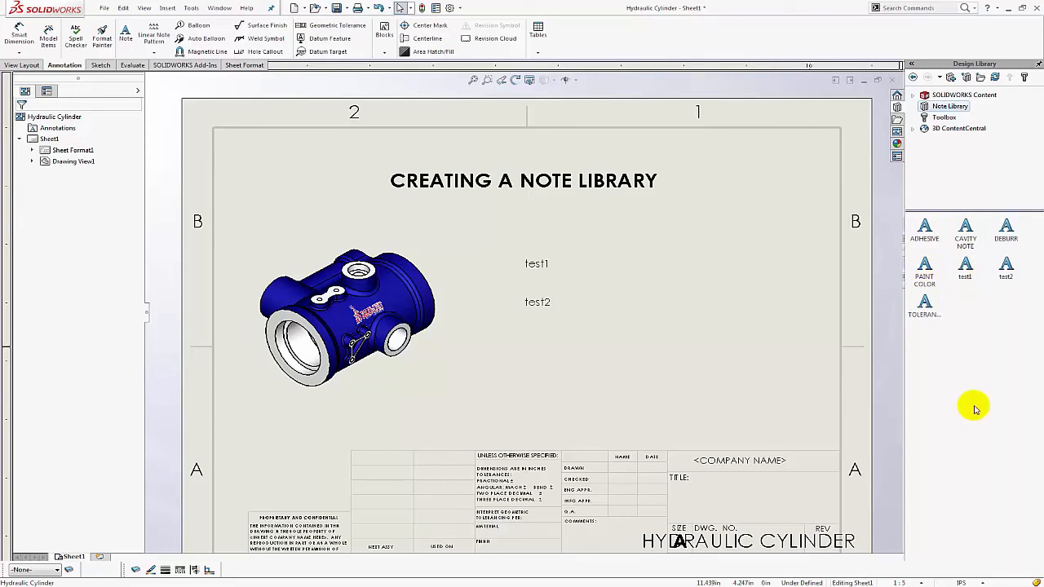
{"action": "mouse_move", "coordinate": [953, 352]}
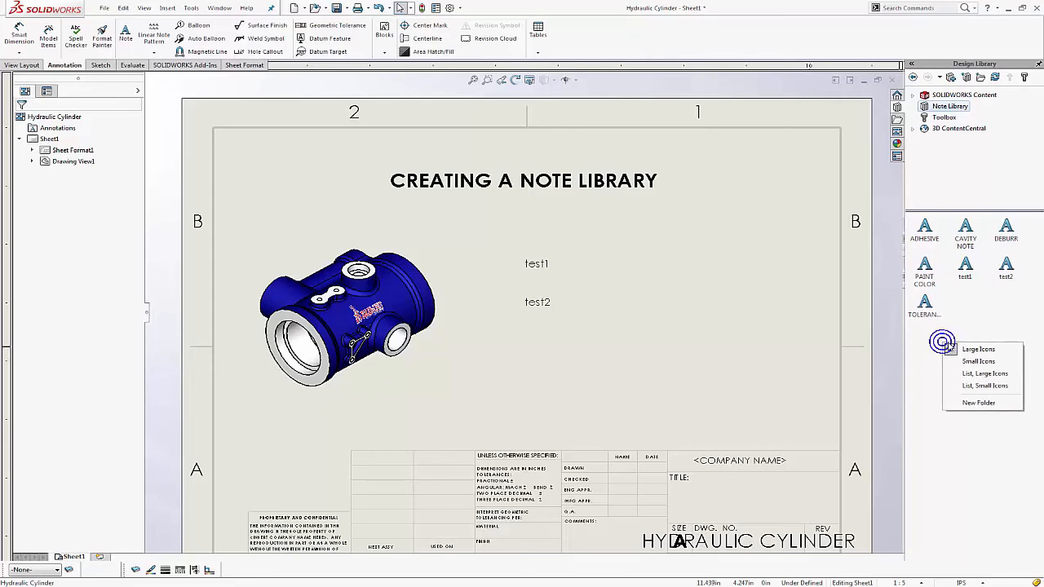
- Switch the Note Library view to large-icon list, then to small-icon list
{"action": "left_click", "coordinate": [986, 374]}
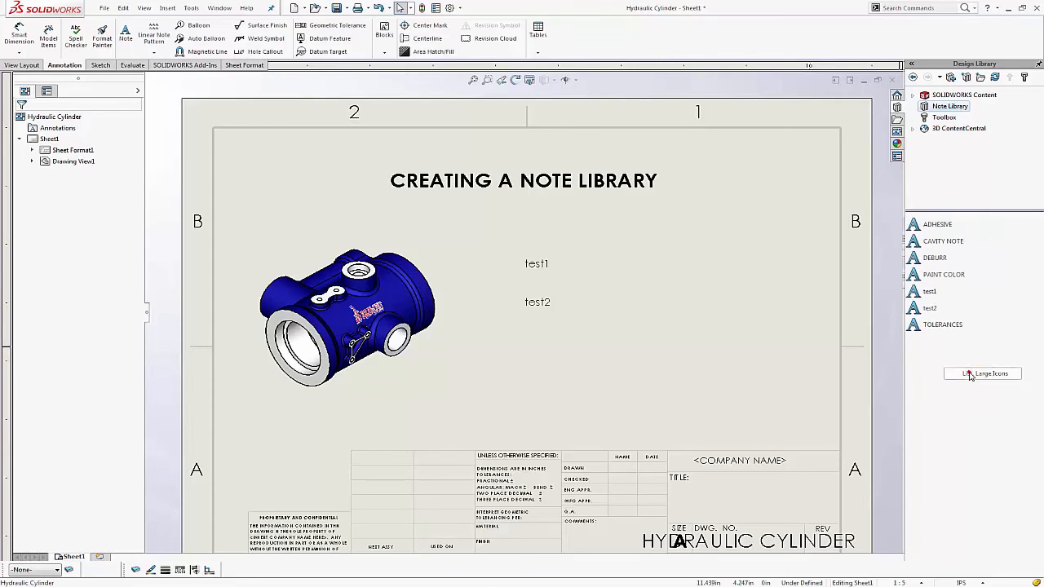
{"action": "left_click", "coordinate": [982, 374]}
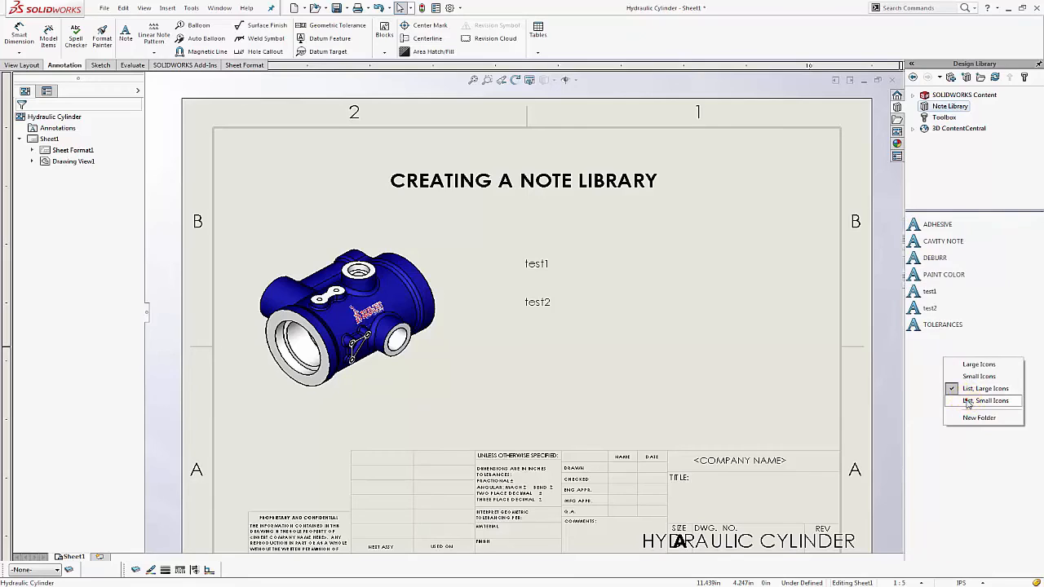
{"action": "left_click", "coordinate": [985, 401]}
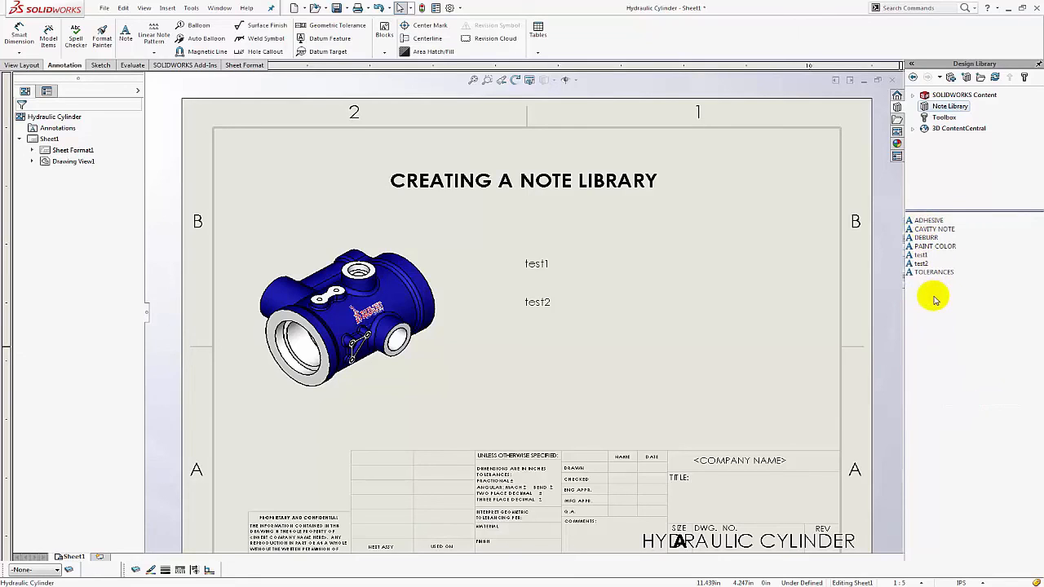